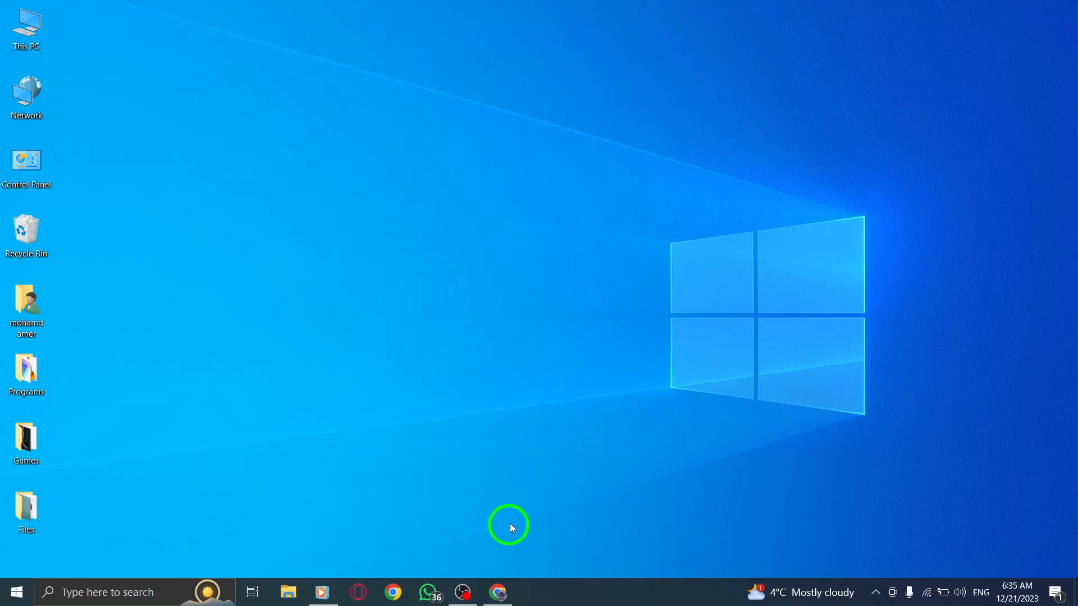
Launch Google Chrome from the taskbar icon.
left_click(496, 591)
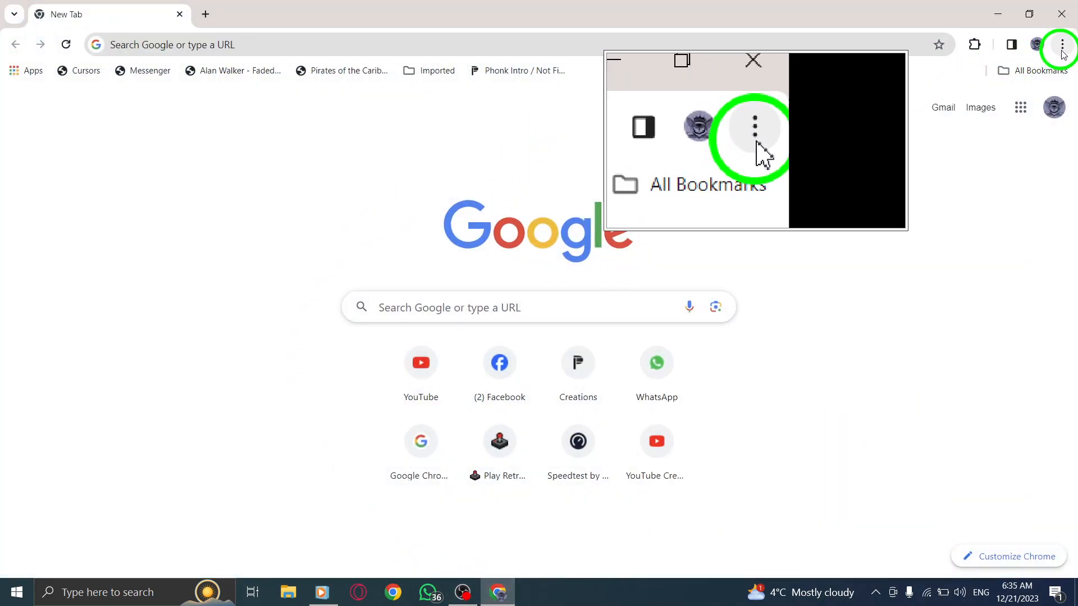
mouse_move(1060, 44)
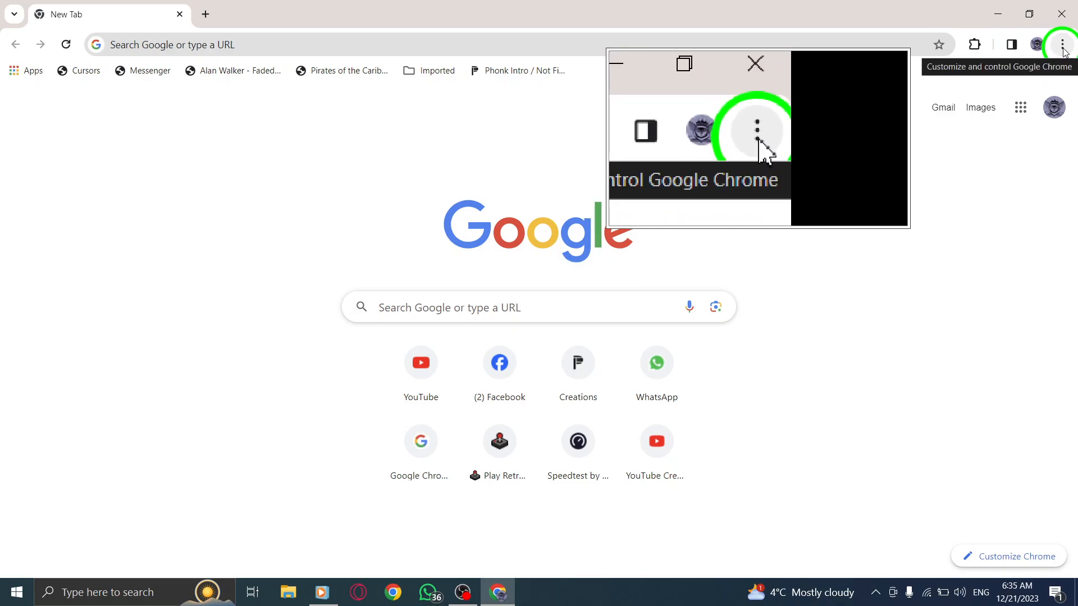
Choose Settings from Chrome's three-dot Customize and control menu.
left_click(1060, 44)
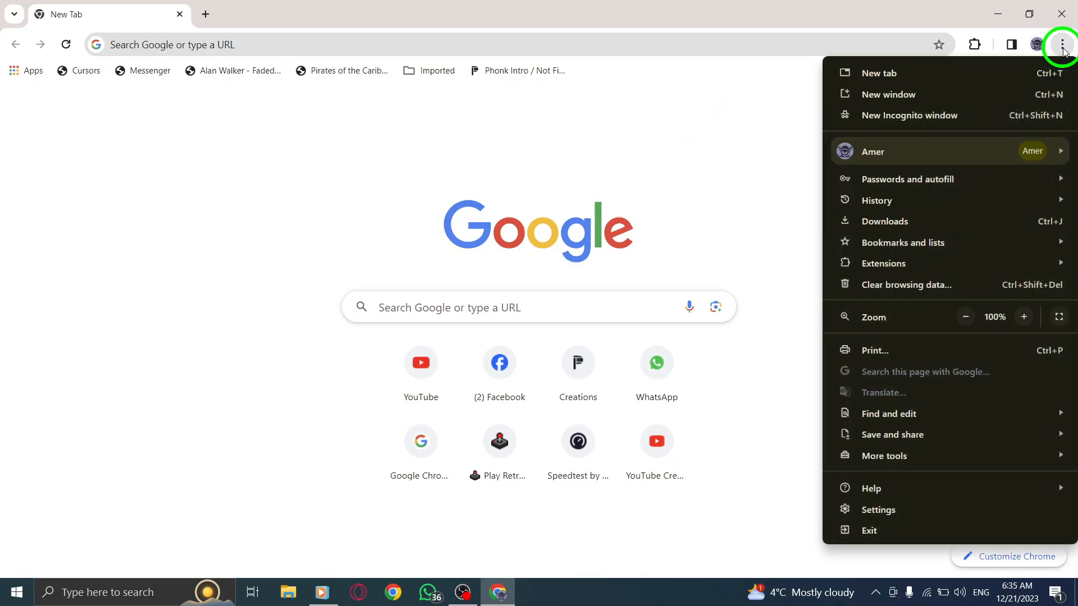
mouse_move(868, 481)
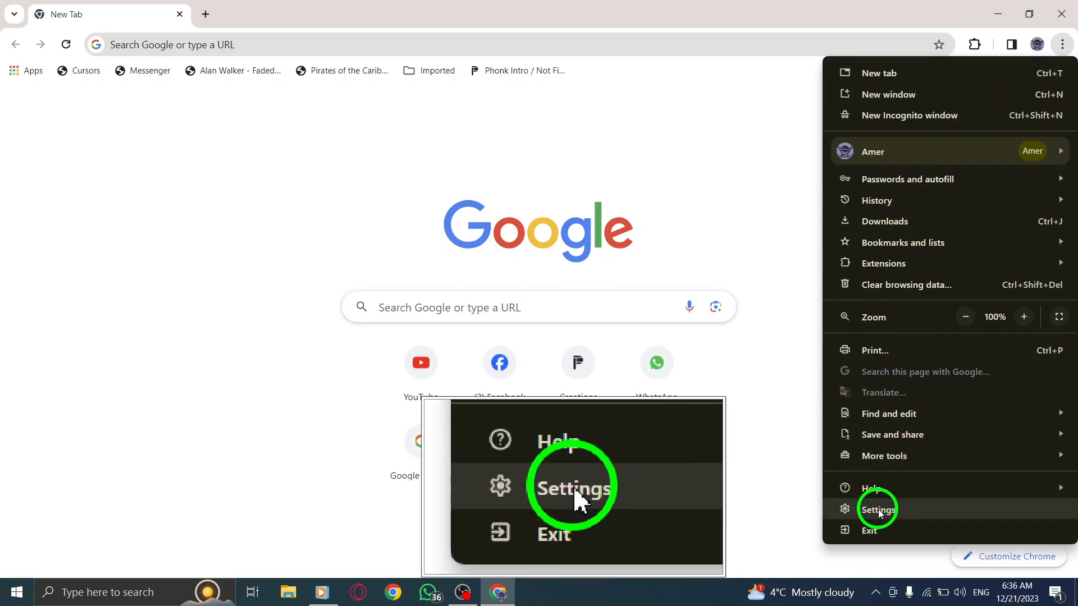
left_click(877, 509)
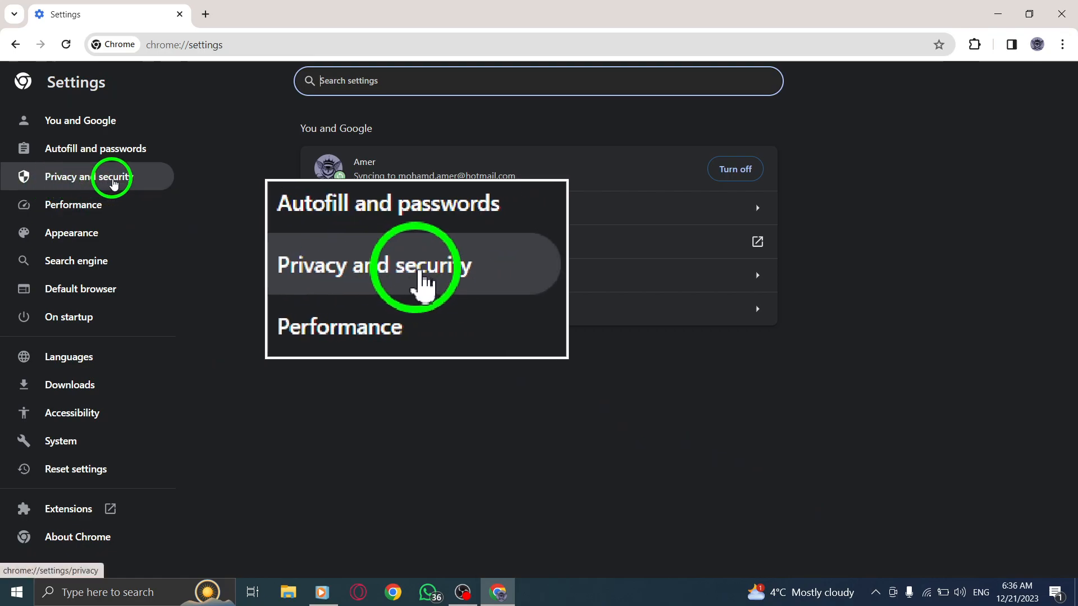
Open Site settings under Privacy and security.
left_click(93, 177)
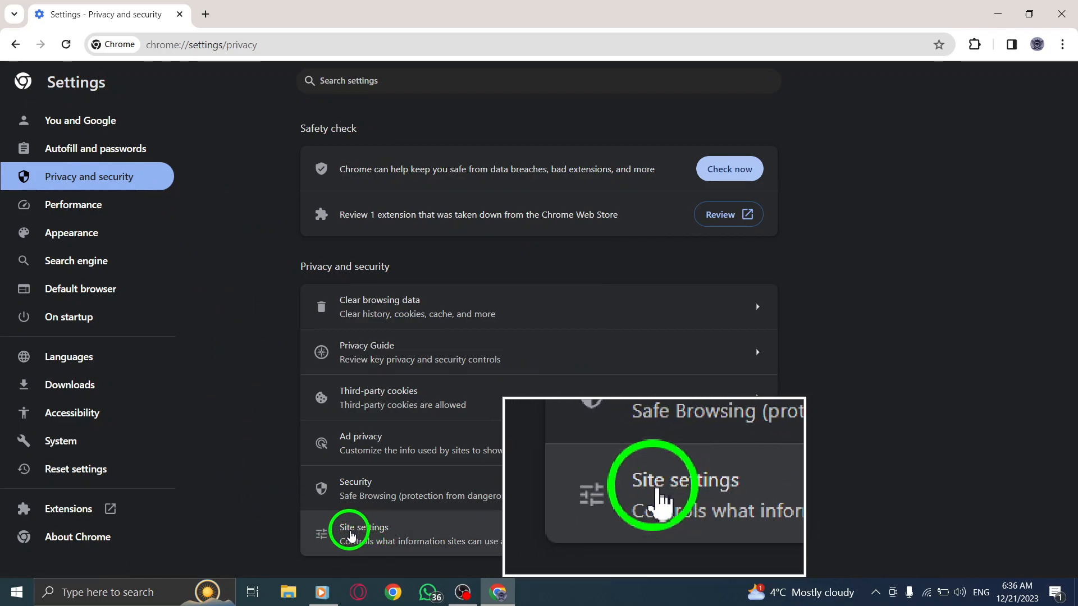
left_click(363, 533)
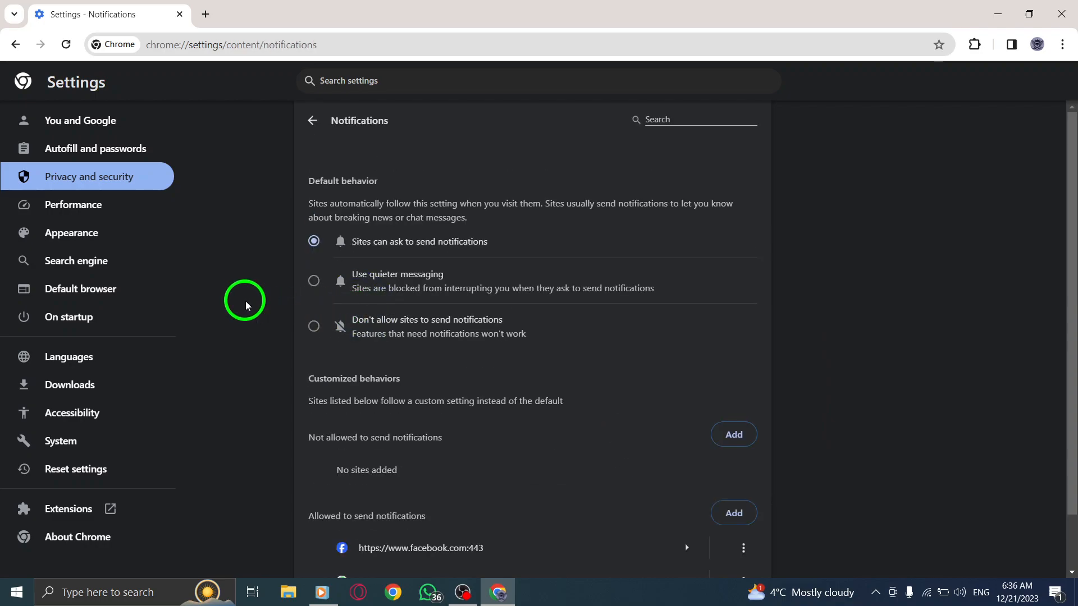
mouse_move(232, 295)
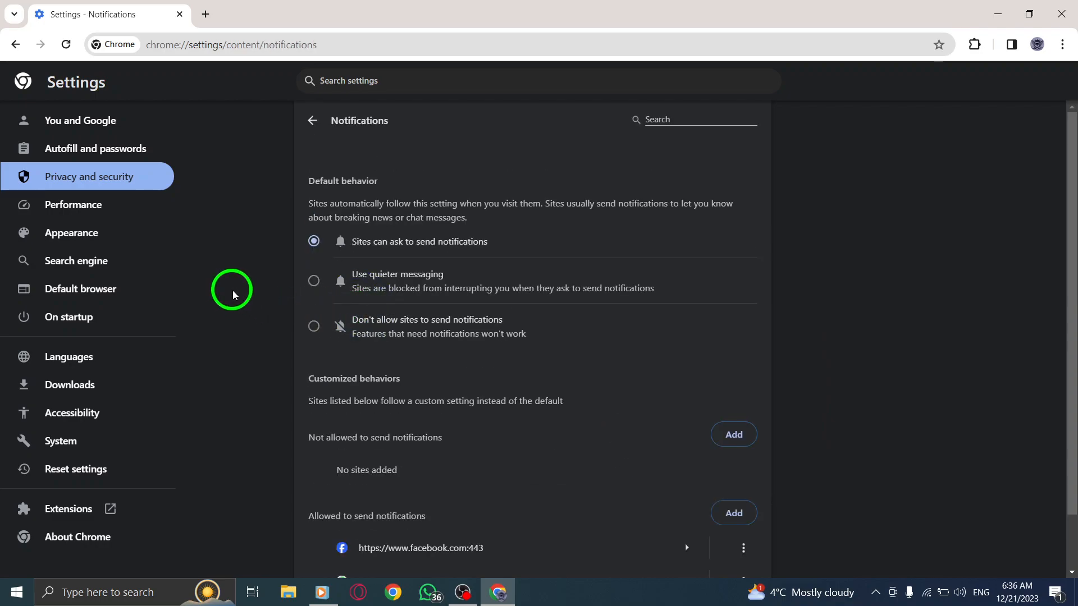
Scroll to the allowed list showing Facebook and WhatsApp Web.
scroll("down", 3)
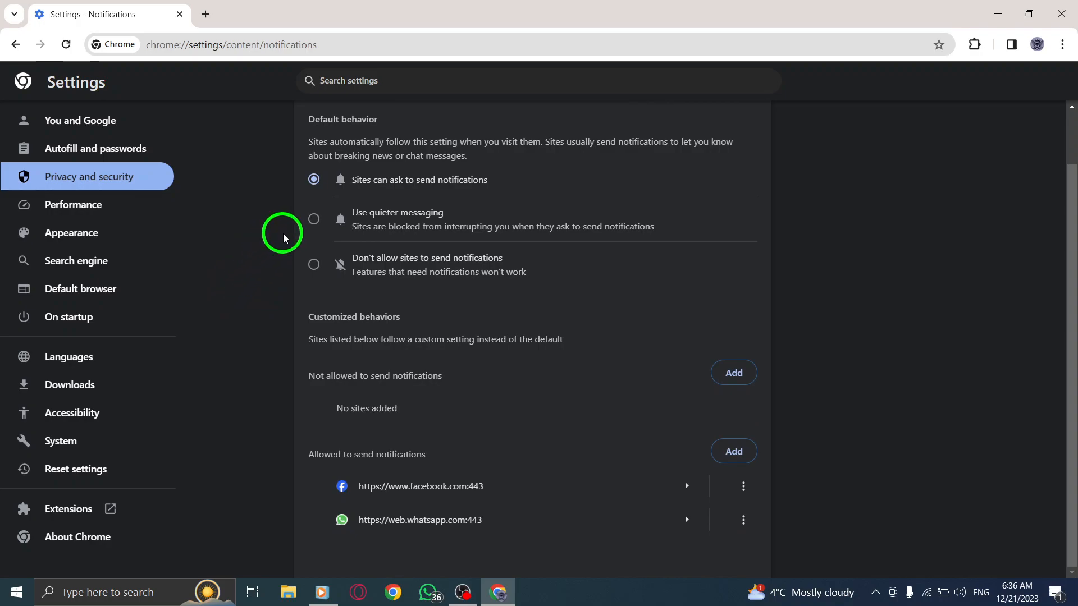
mouse_move(327, 378)
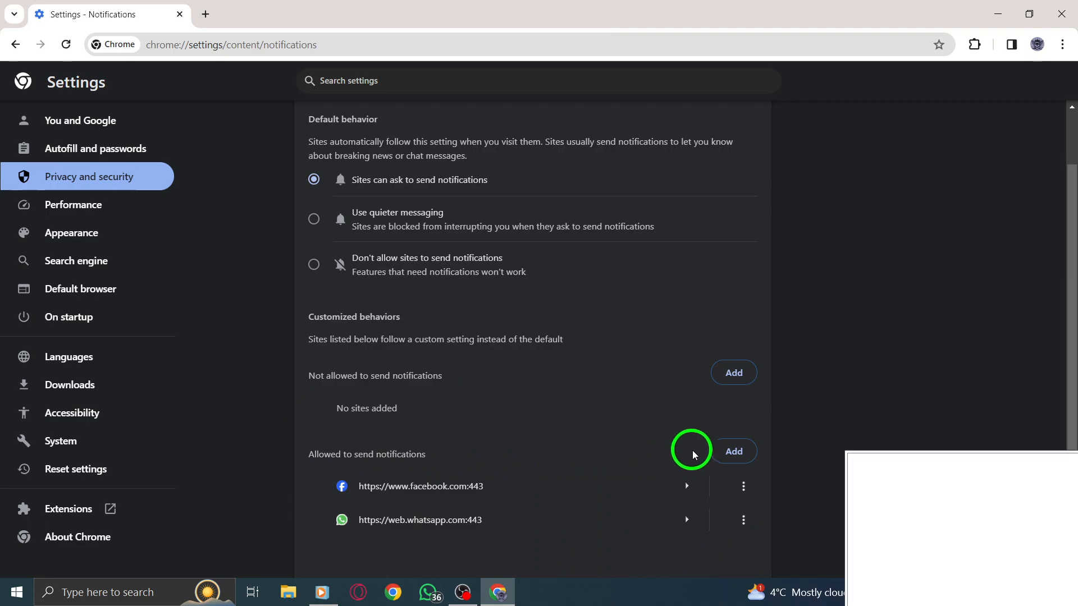
Open and cancel the Add a site dialog, then return to a new tab.
left_click(732, 451)
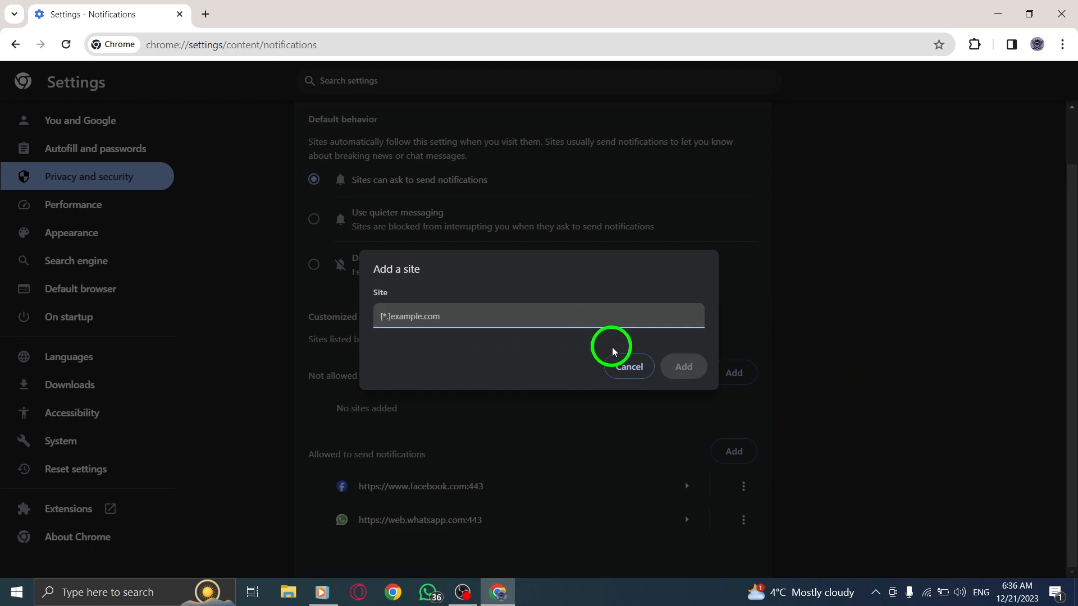
left_click(626, 366)
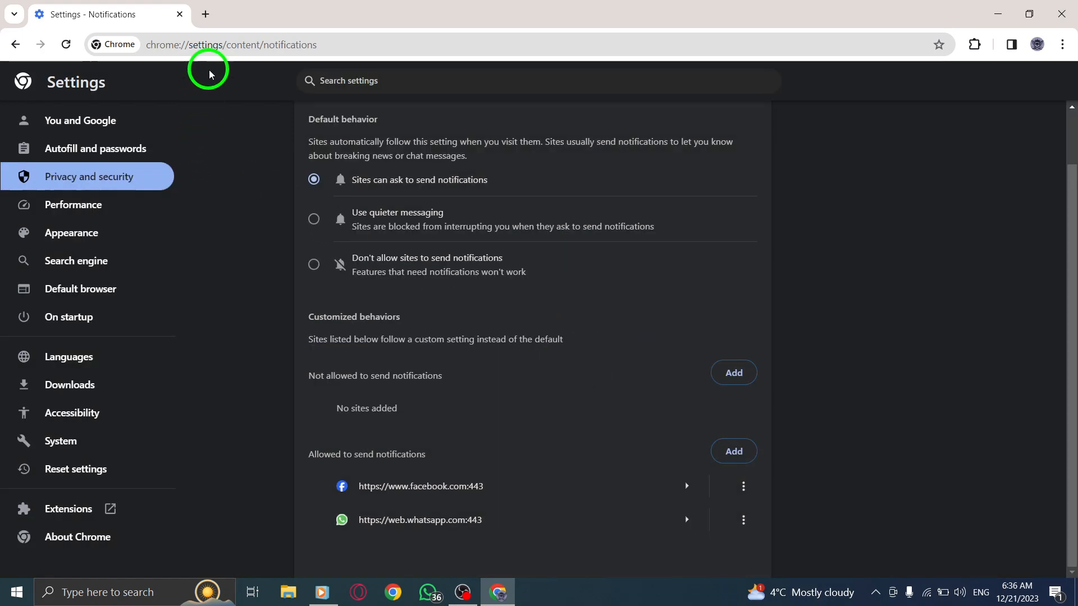
left_click(205, 13)
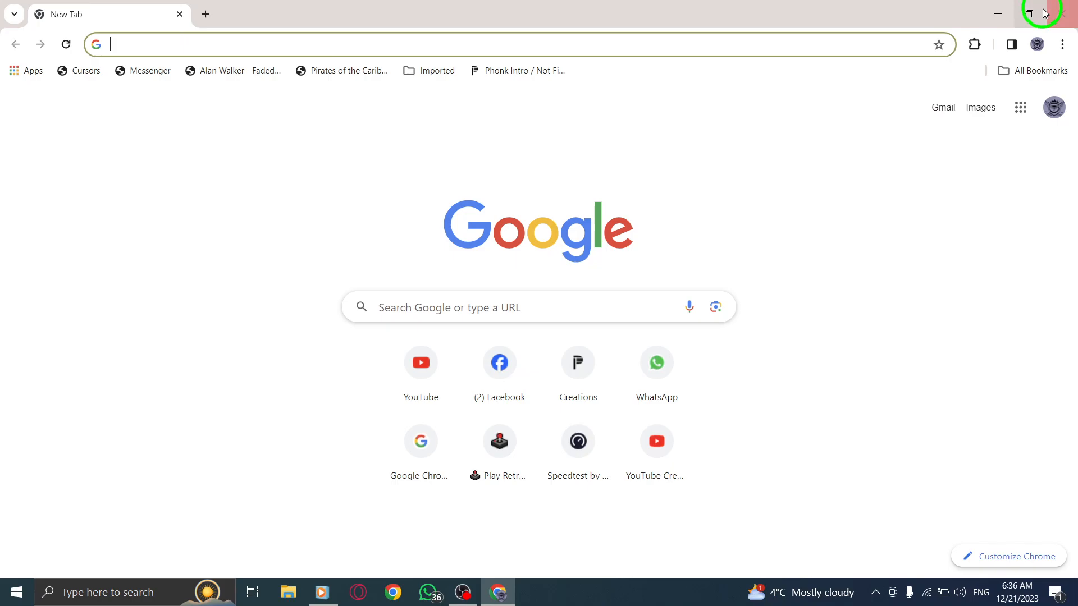